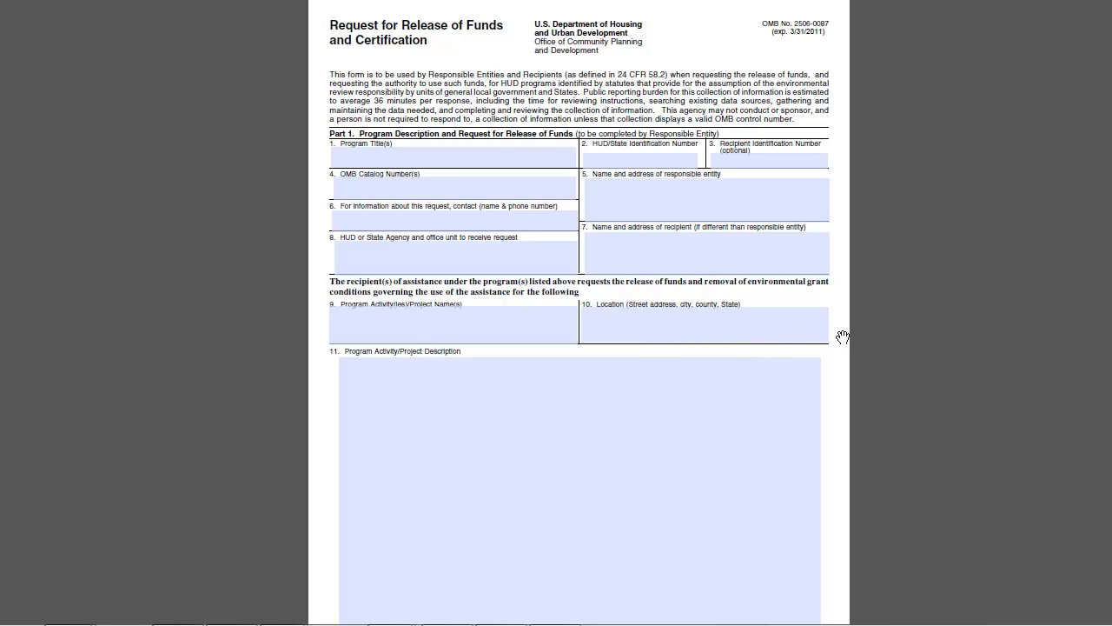
mouse_move(917, 323)
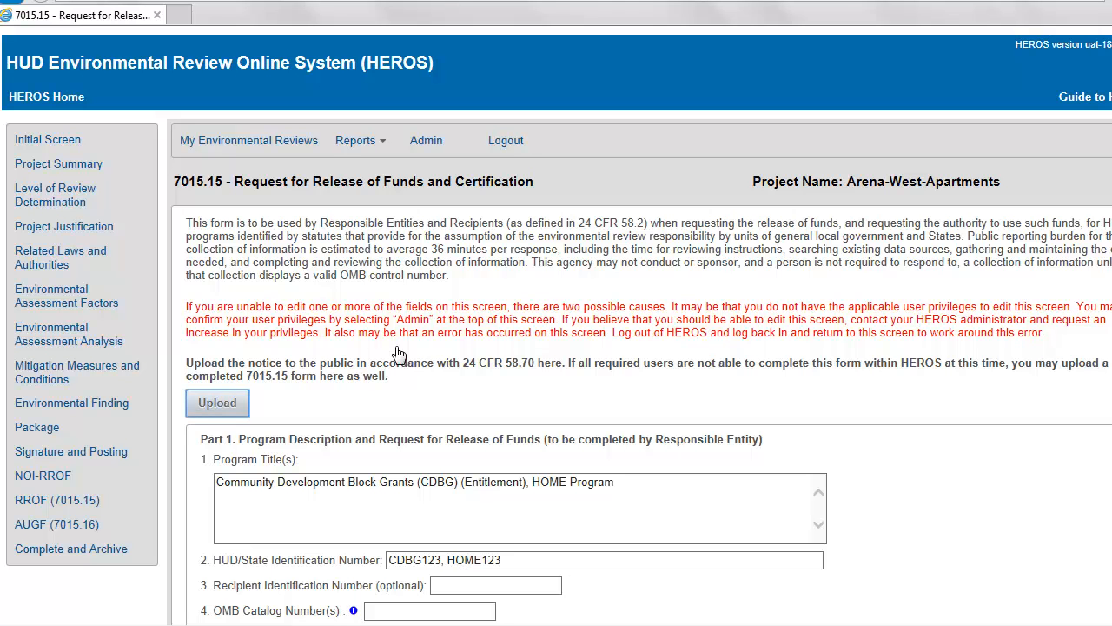
Upload Arena West 7015.15.pdf and Arena West Notice.pdf to the 7015.15 request.
left_click(217, 402)
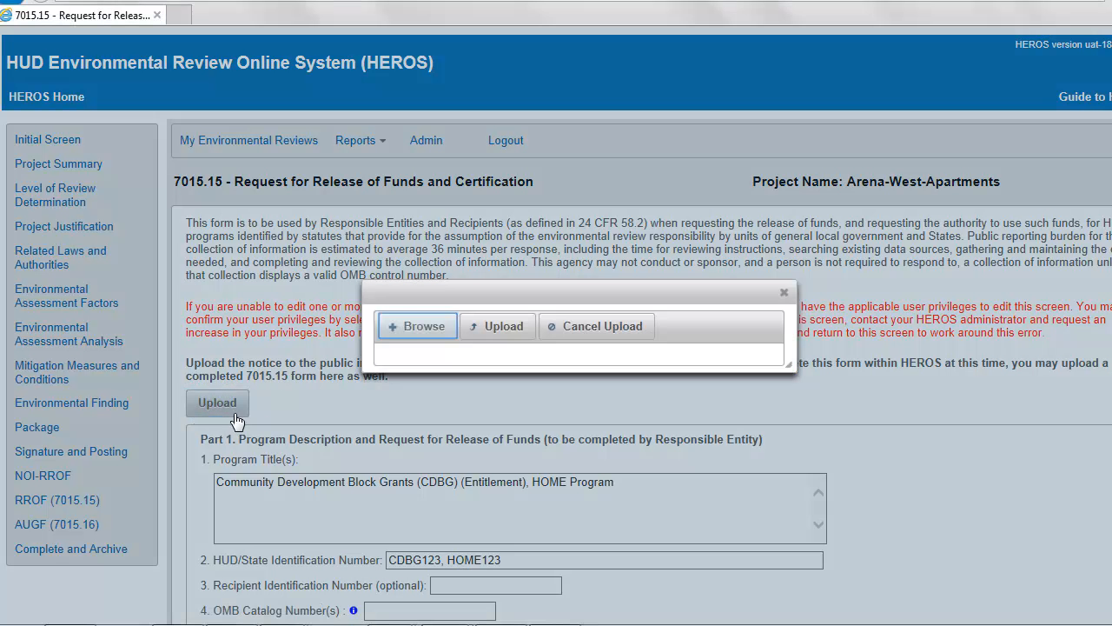
left_click(417, 325)
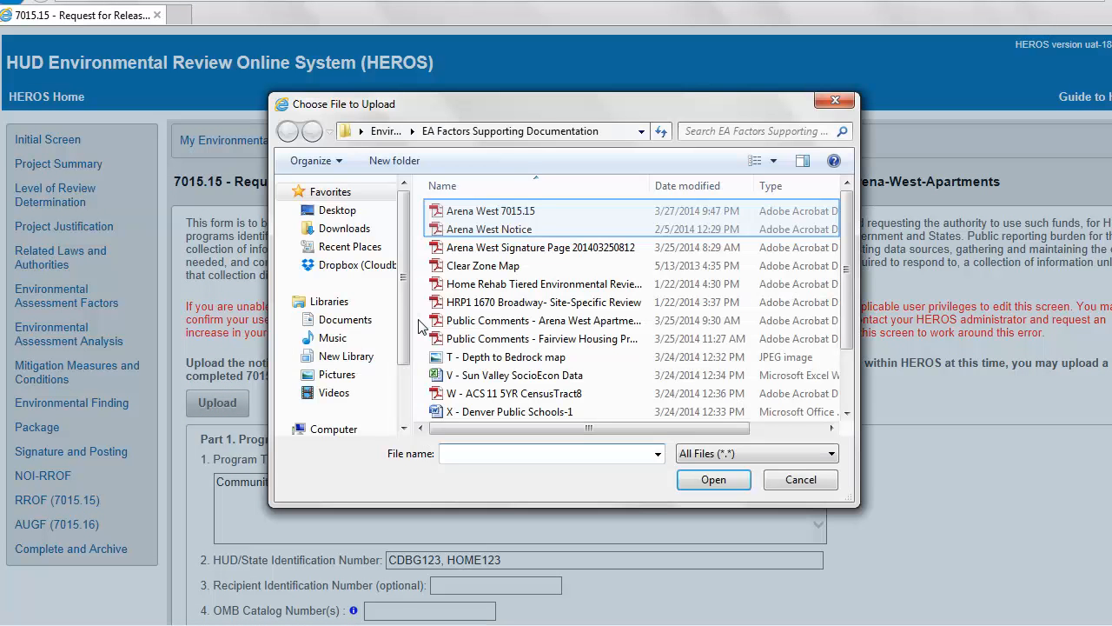
left_click(712, 478)
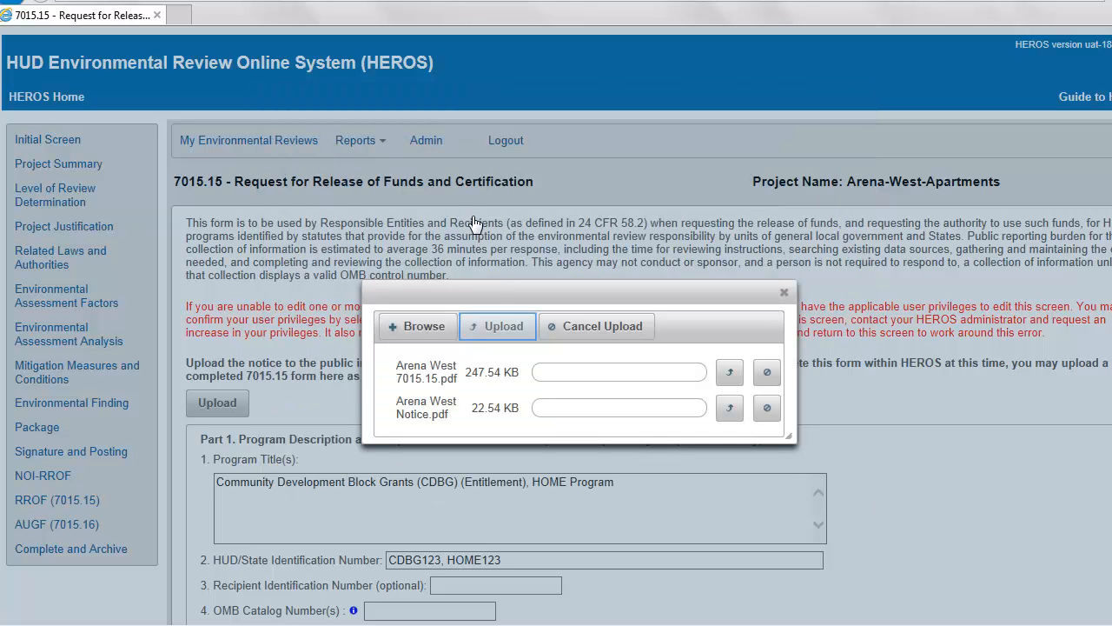
left_click(497, 326)
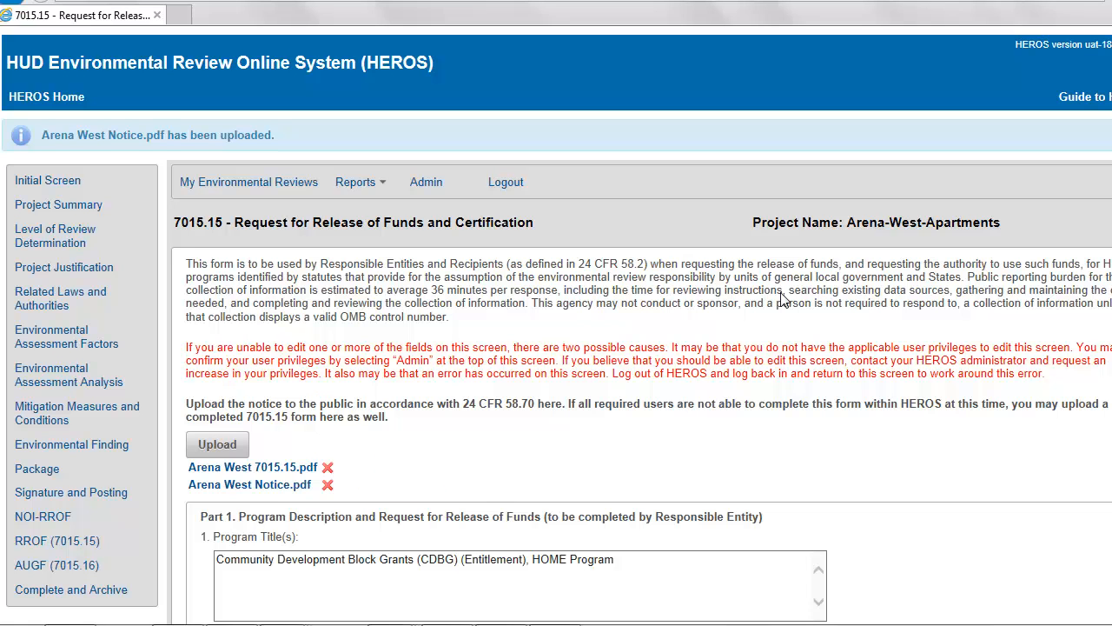
mouse_move(785, 324)
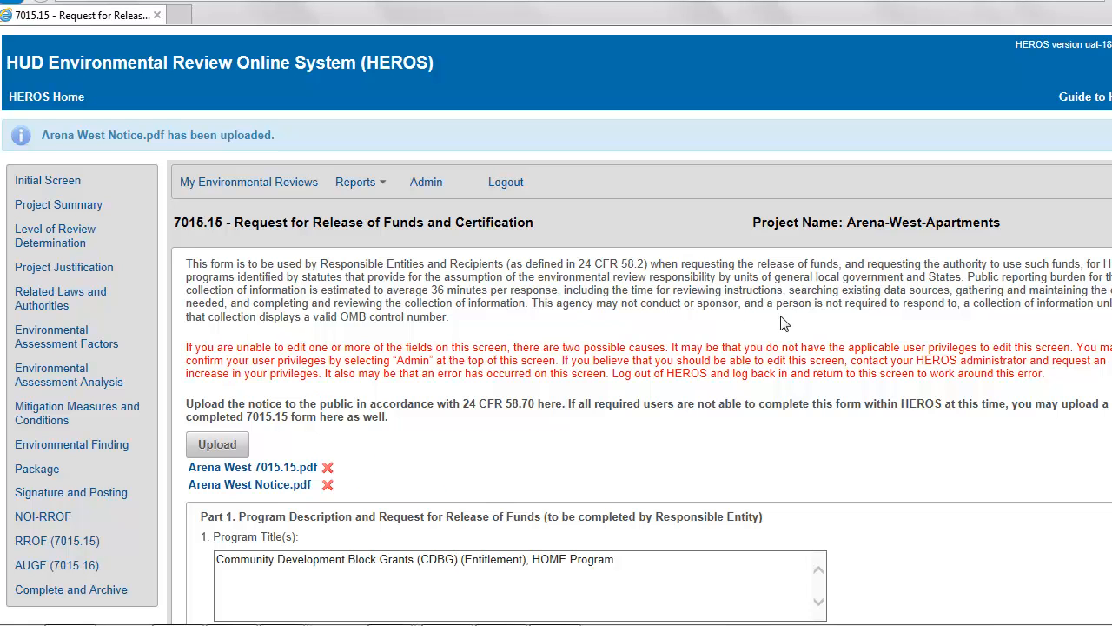
mouse_move(784, 594)
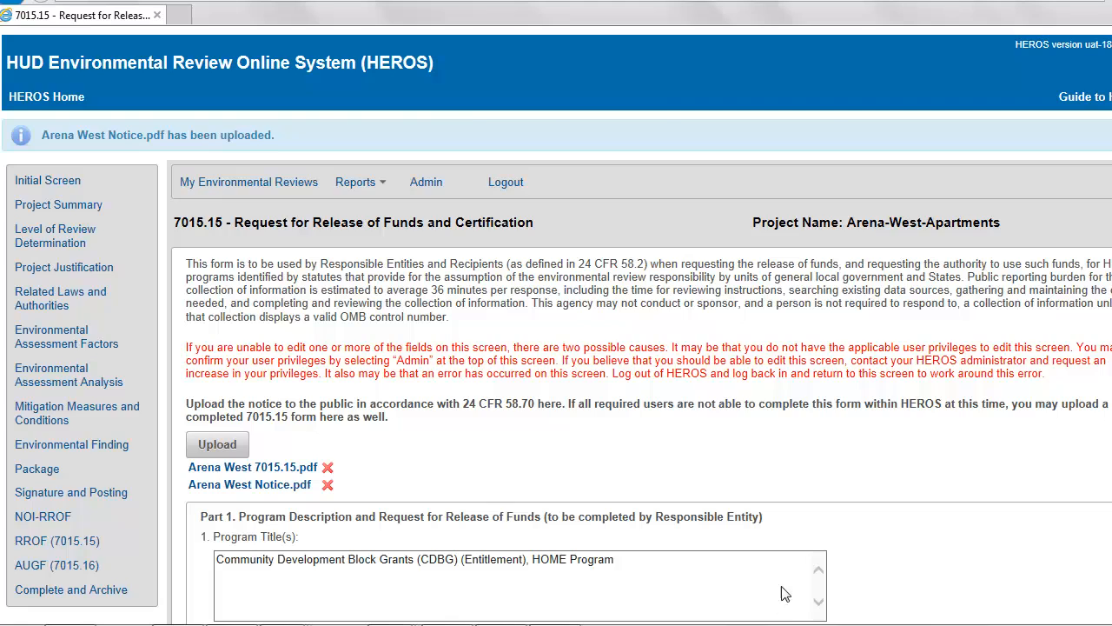
Scroll down the RROF page toward the closing email-notification section.
scroll("down", 3)
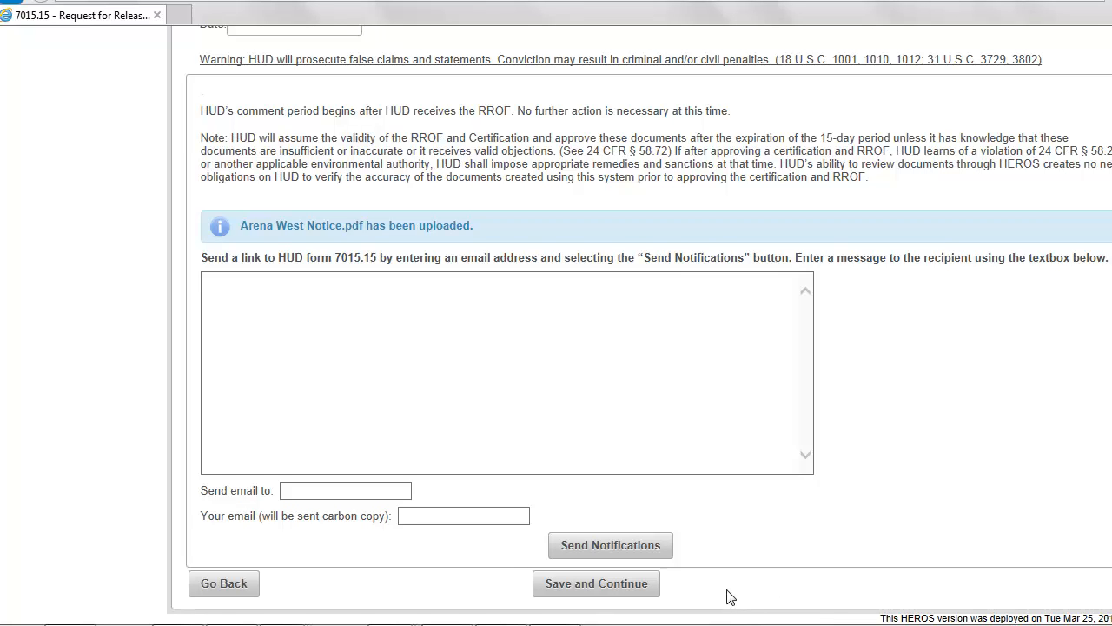
mouse_move(714, 510)
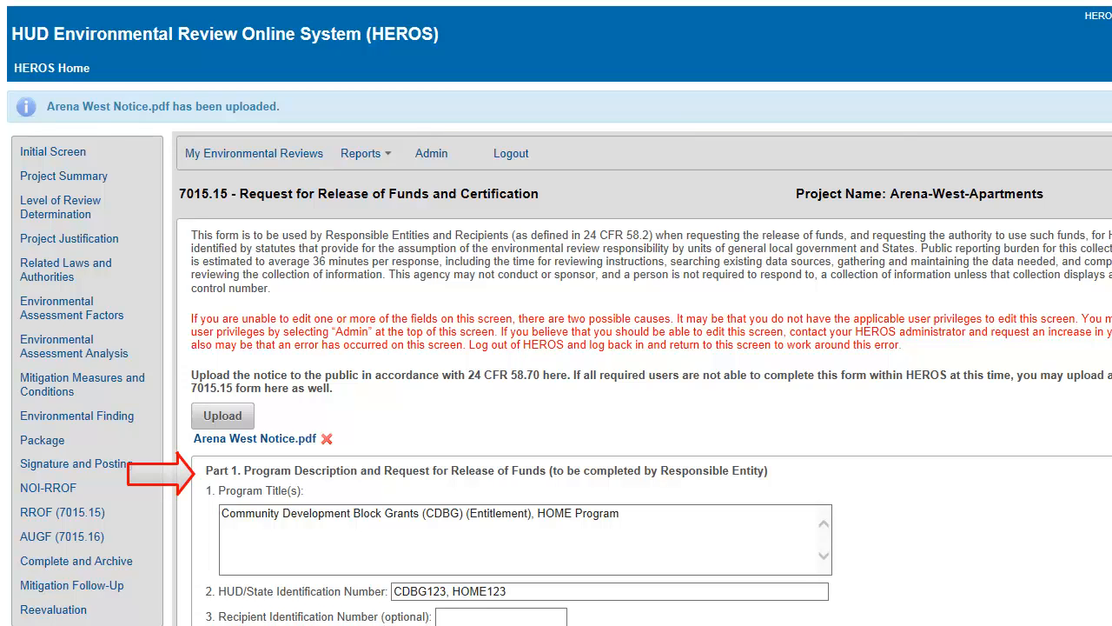
Scroll through Part 1 down to the Send Notifications area.
scroll("down", 3)
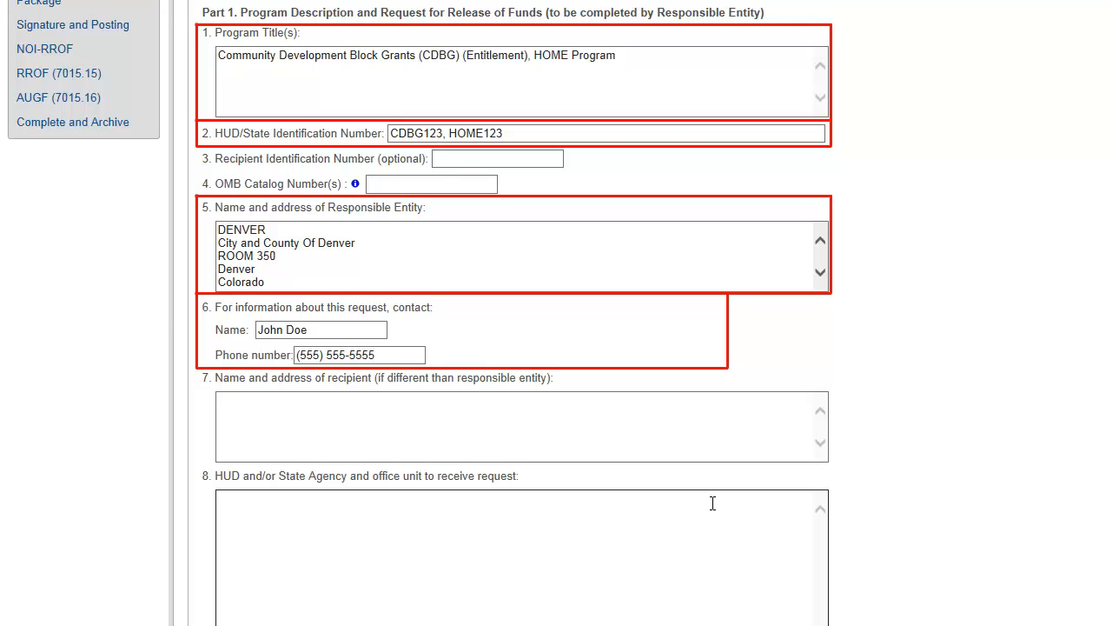
mouse_move(682, 484)
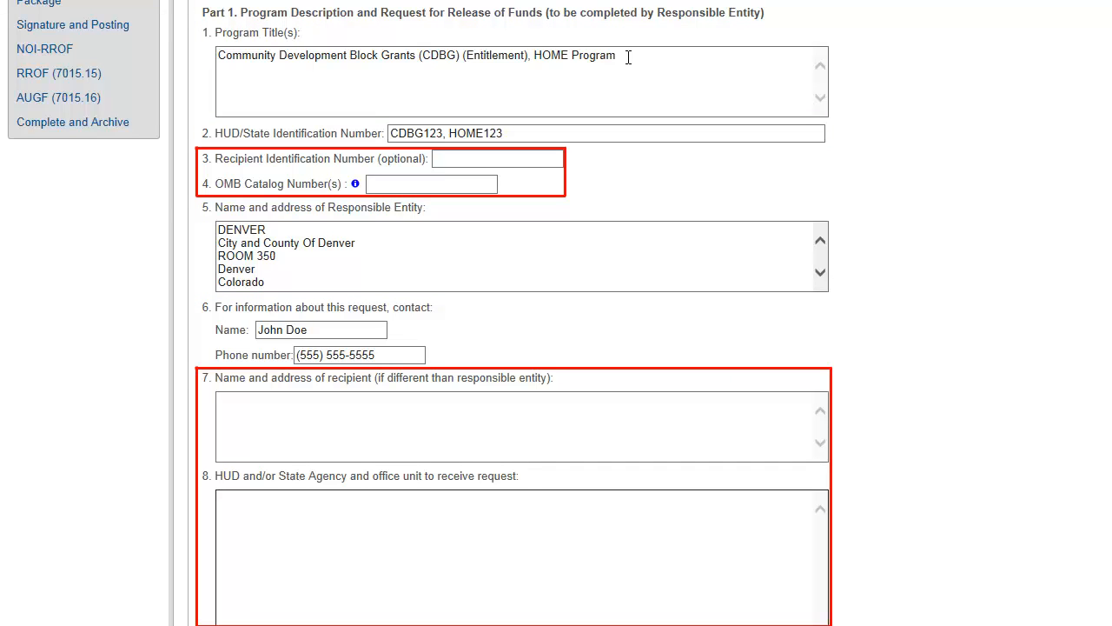
scroll("down", 3)
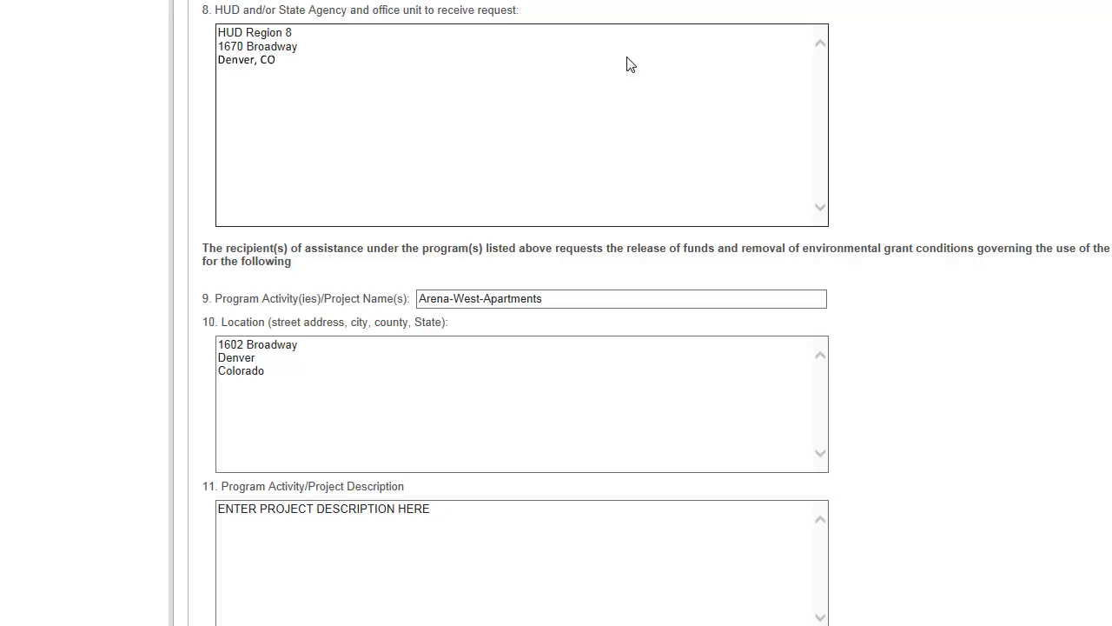
scroll("down", 3)
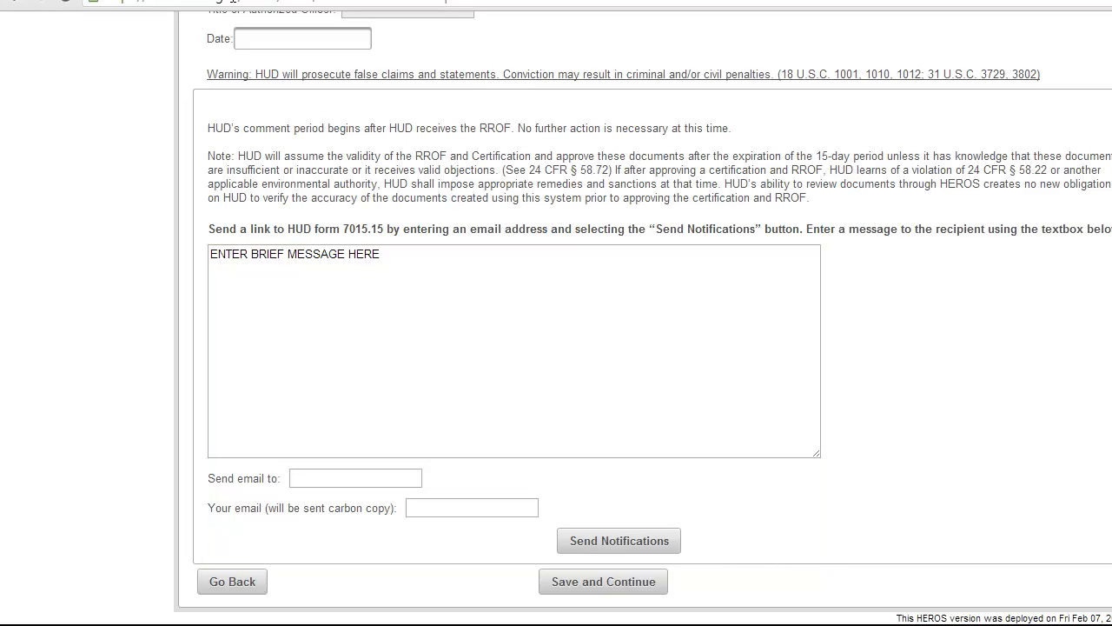
left_click(355, 478)
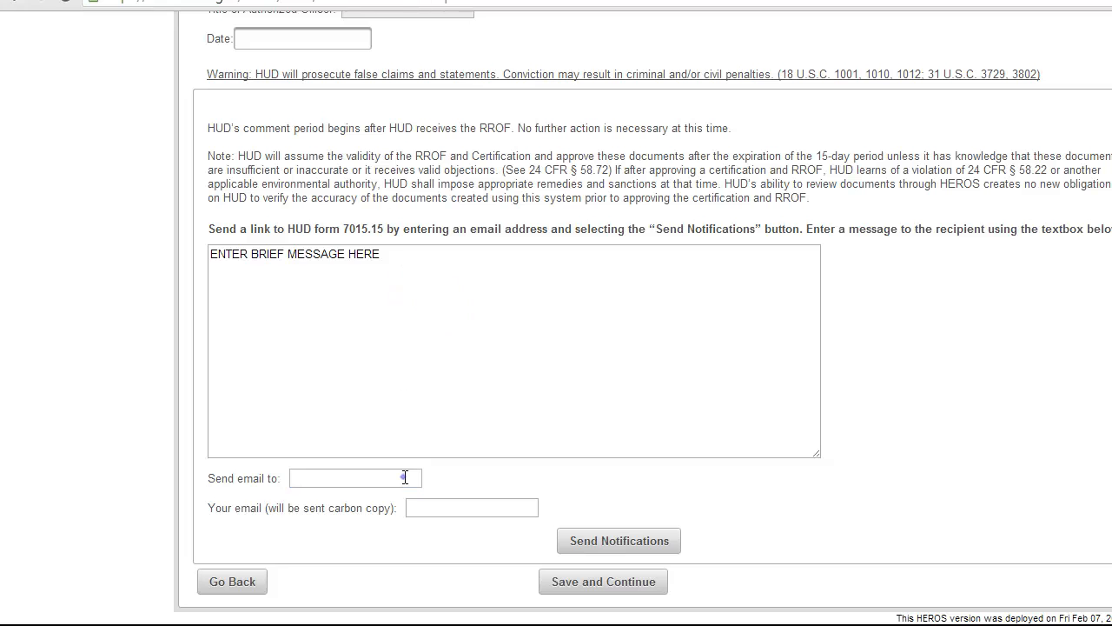
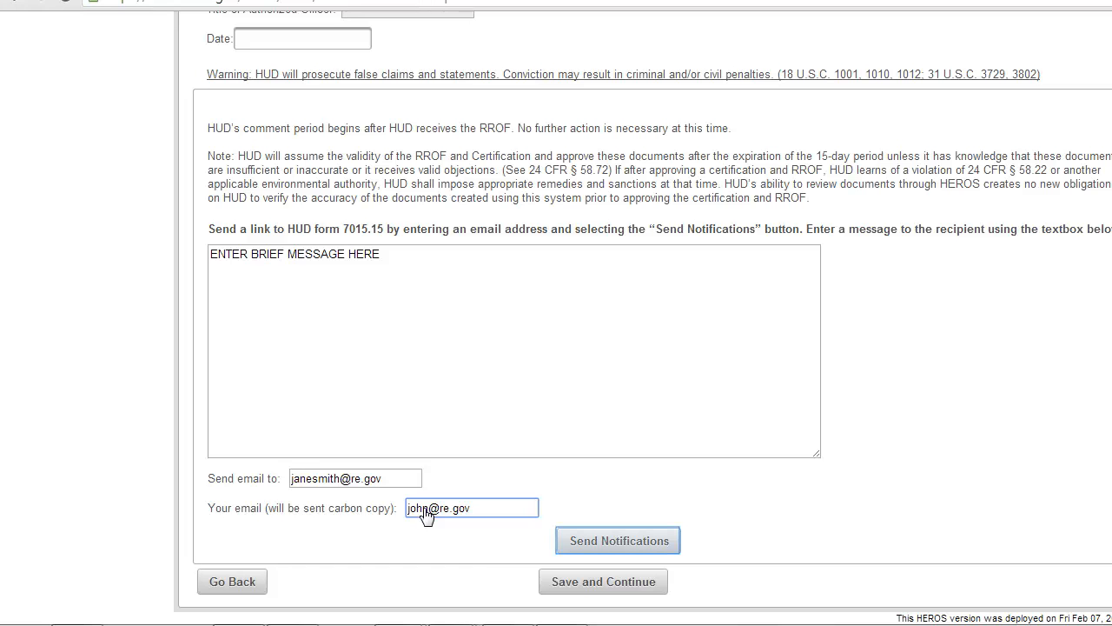
left_click(617, 540)
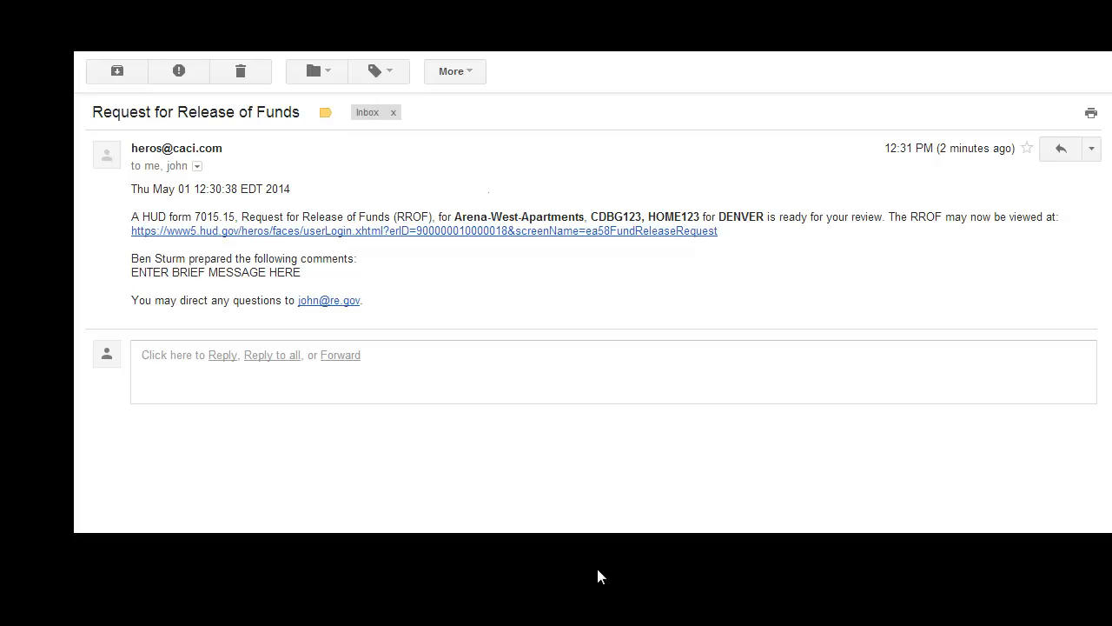
mouse_move(560, 235)
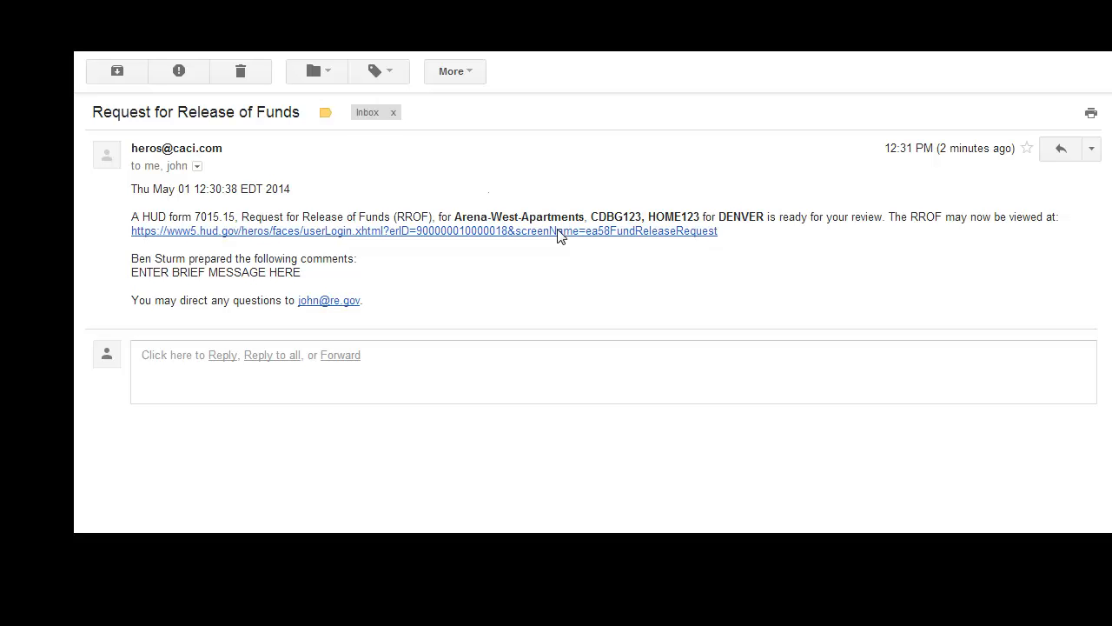
Follow the HEROS link in the Request for Release of Funds email.
left_click(423, 230)
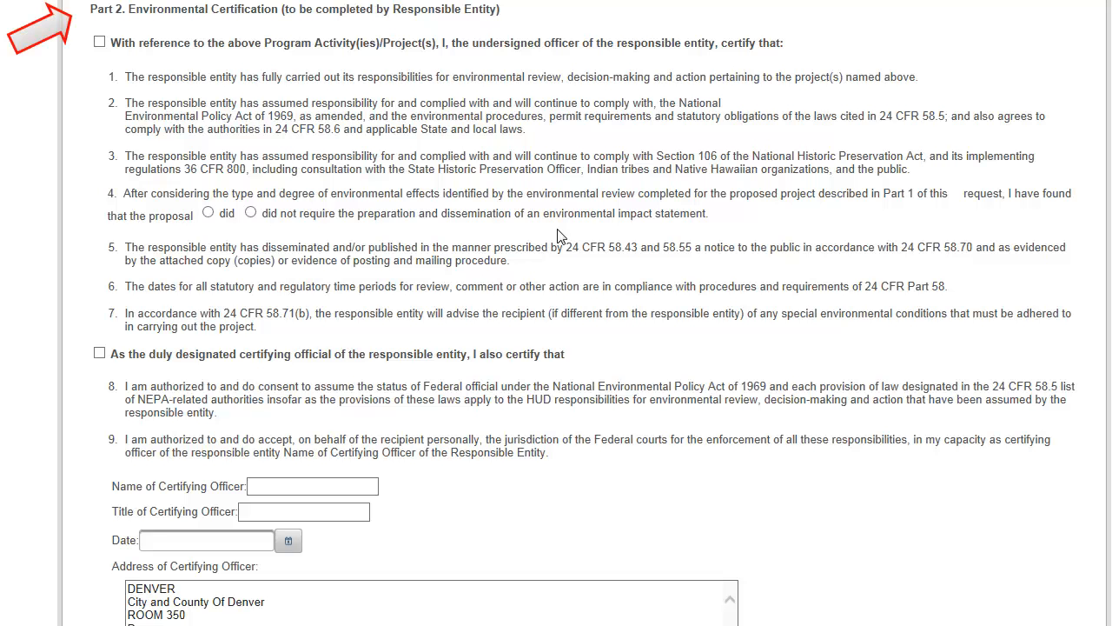
mouse_move(112, 346)
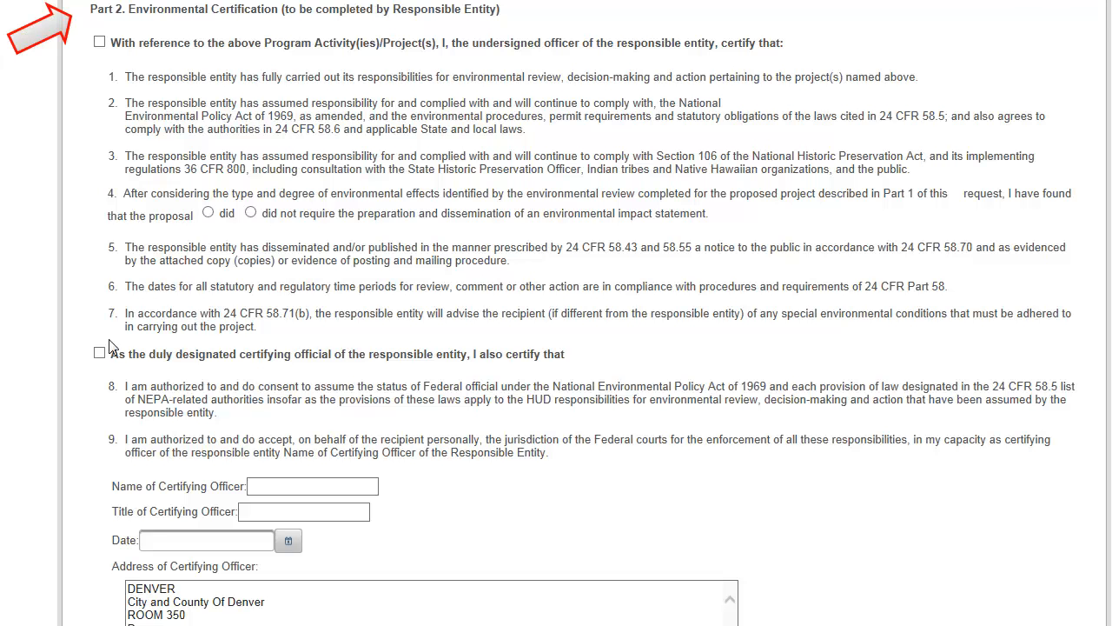
Scroll the RROF form to bring Part 2 Environmental Certification into view.
scroll("down", 3)
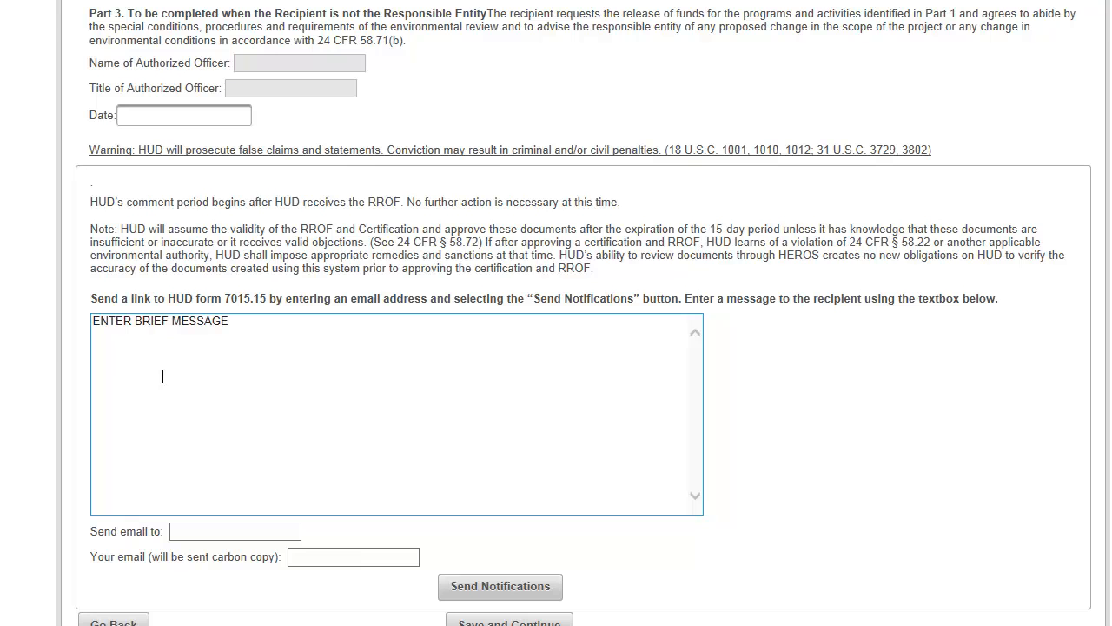
mouse_move(182, 434)
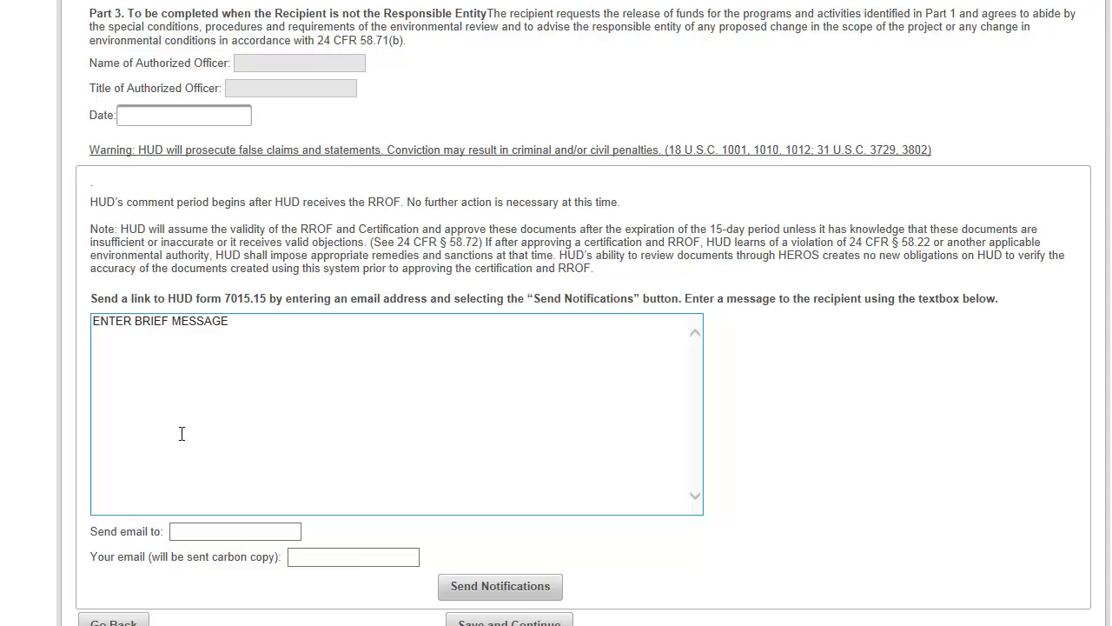
scroll("up", 3)
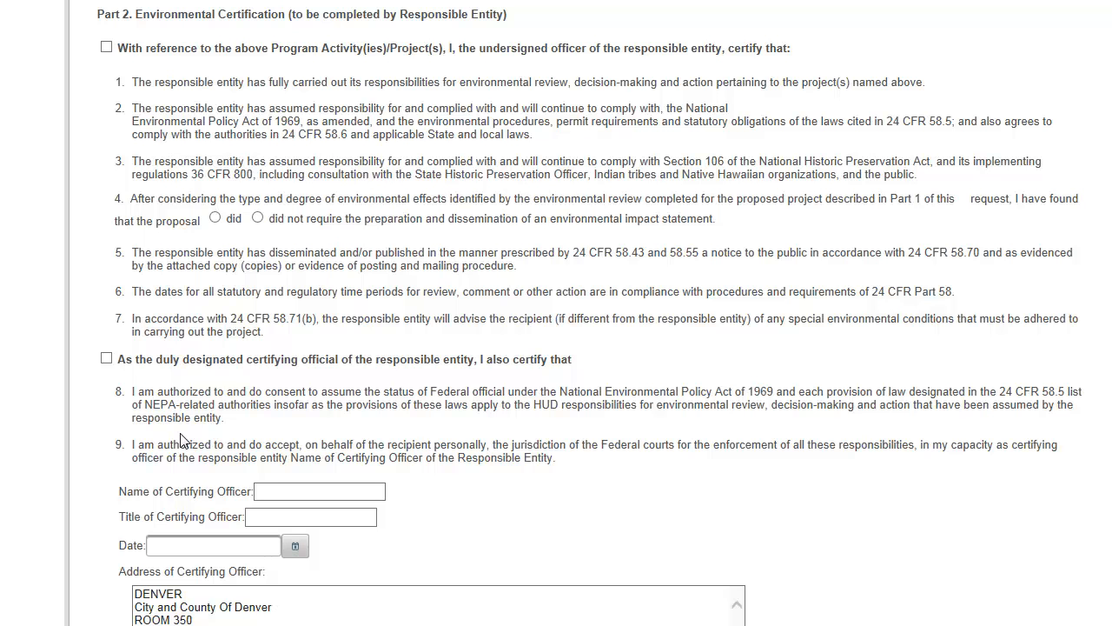
Certify both Part 2 statements and mark that no environmental impact statement was required.
left_click(106, 46)
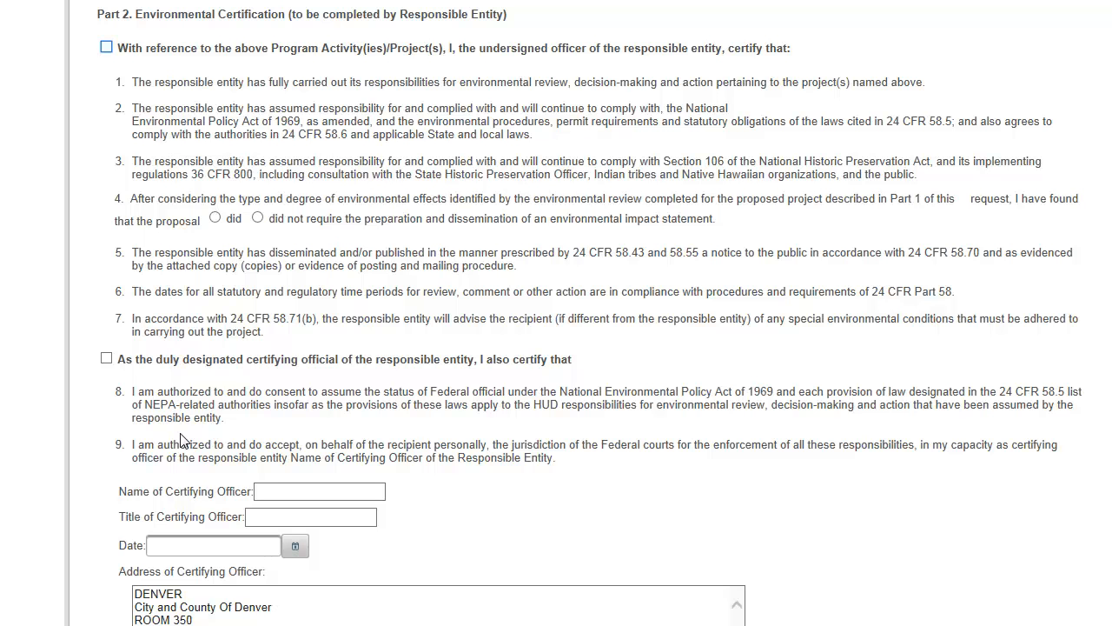
left_click(106, 46)
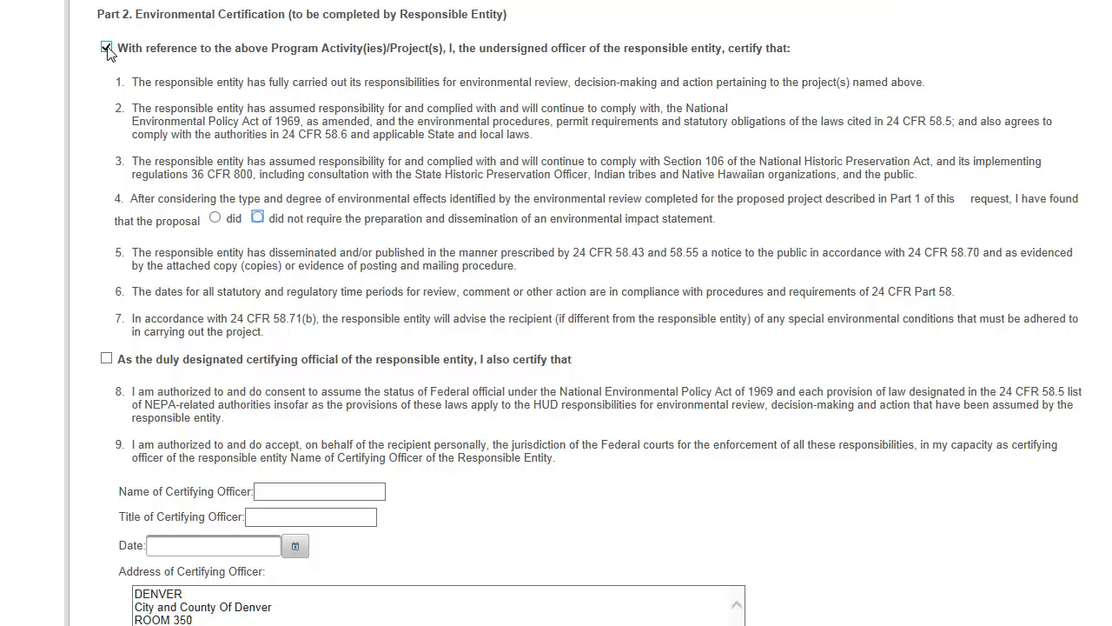
left_click(258, 218)
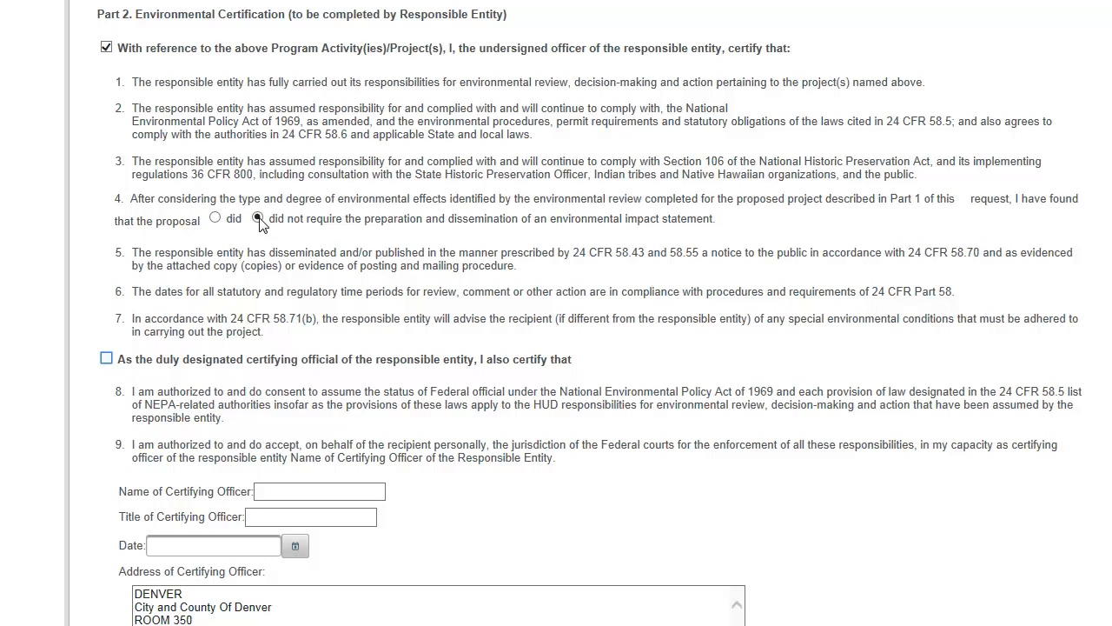
left_click(106, 358)
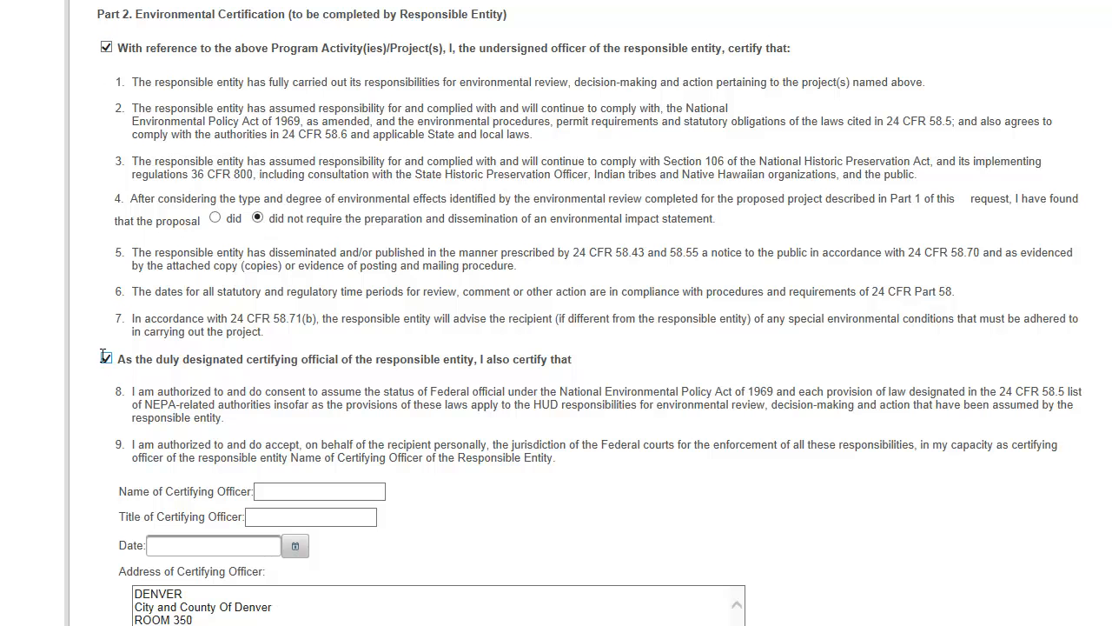
Enter the certifying officer's name, title and certification date from the calendar.
left_click(319, 491)
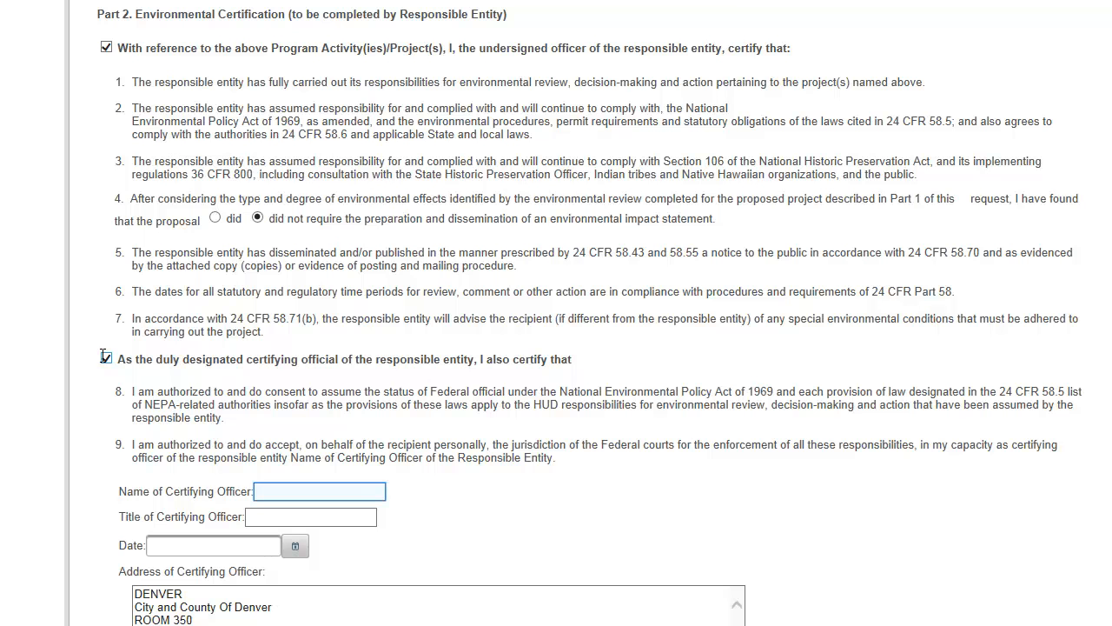
left_click(106, 358)
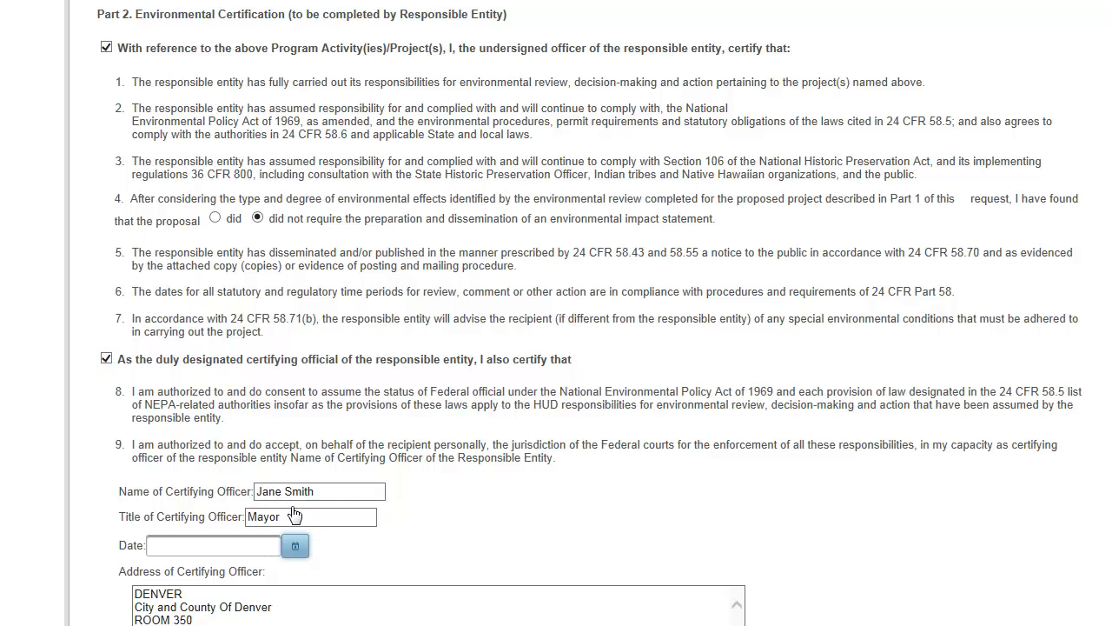
left_click(295, 545)
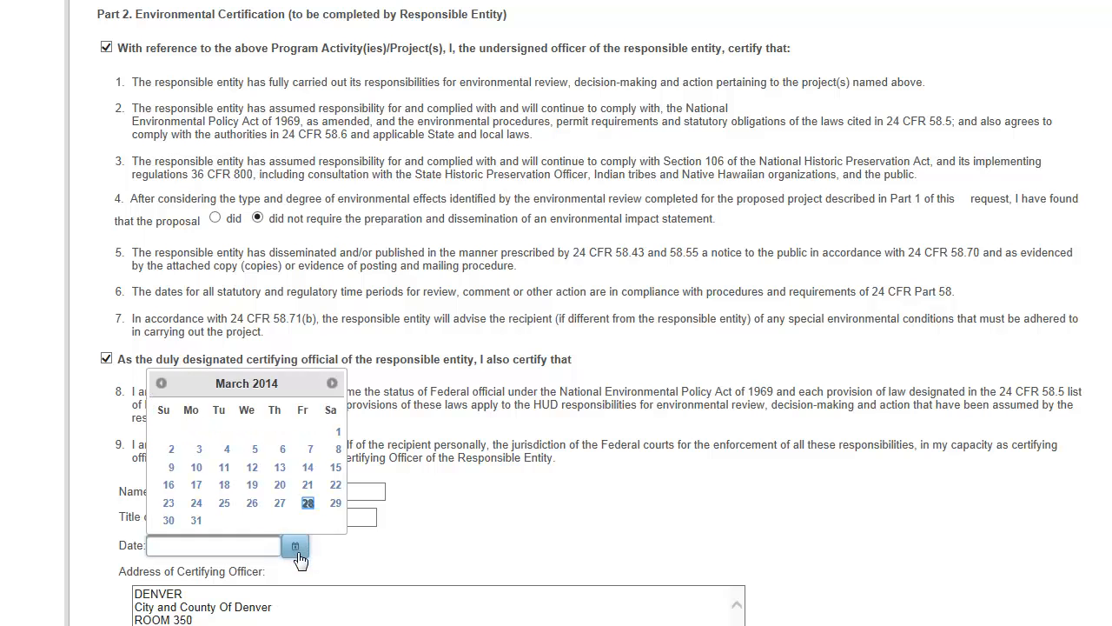
left_click(307, 502)
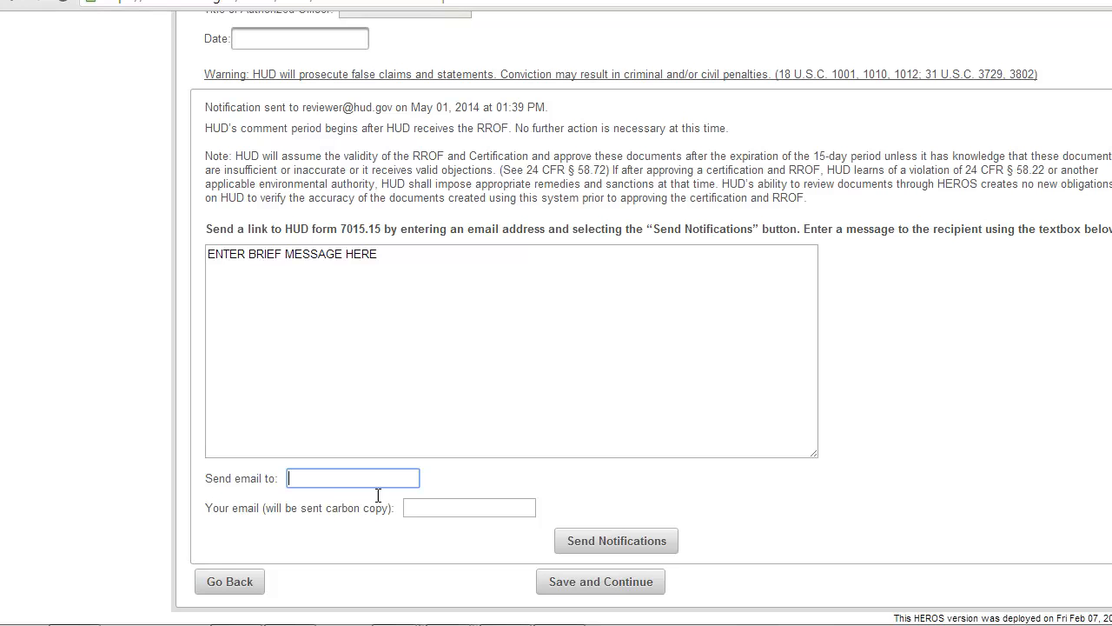
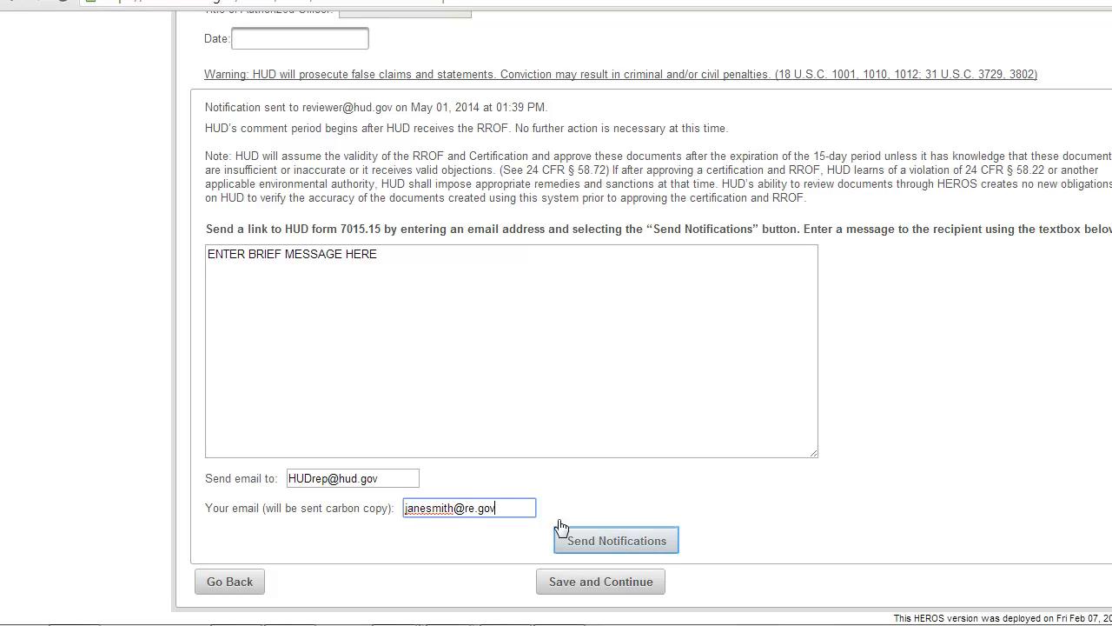
left_click(616, 540)
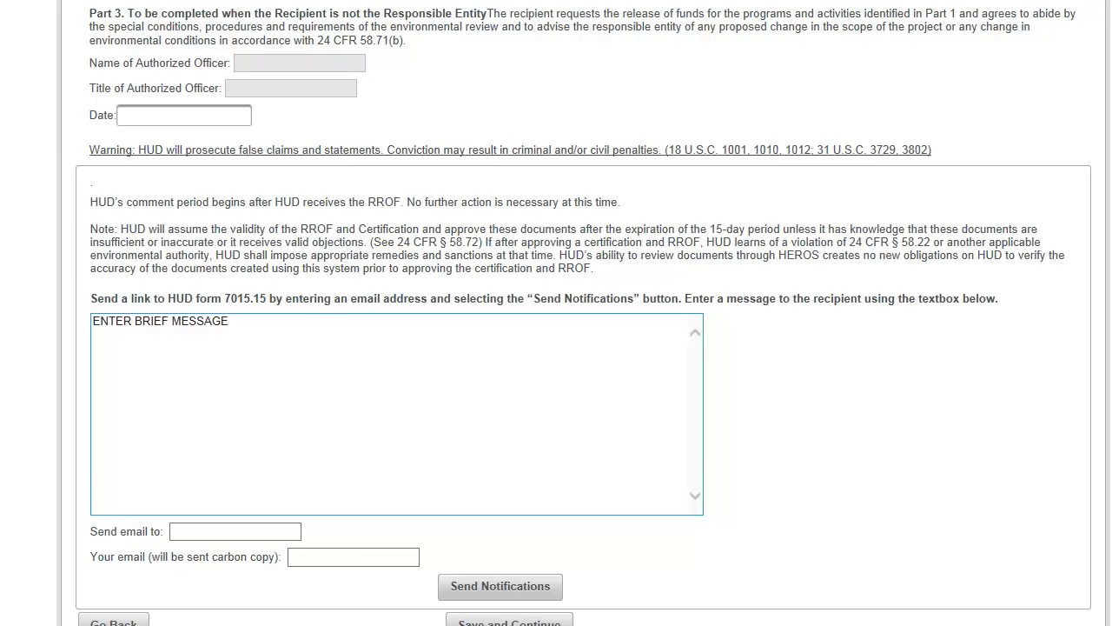
Save the RROF form and continue to the 7015.16 Authority to Use Grant Funds page.
scroll("down", 3)
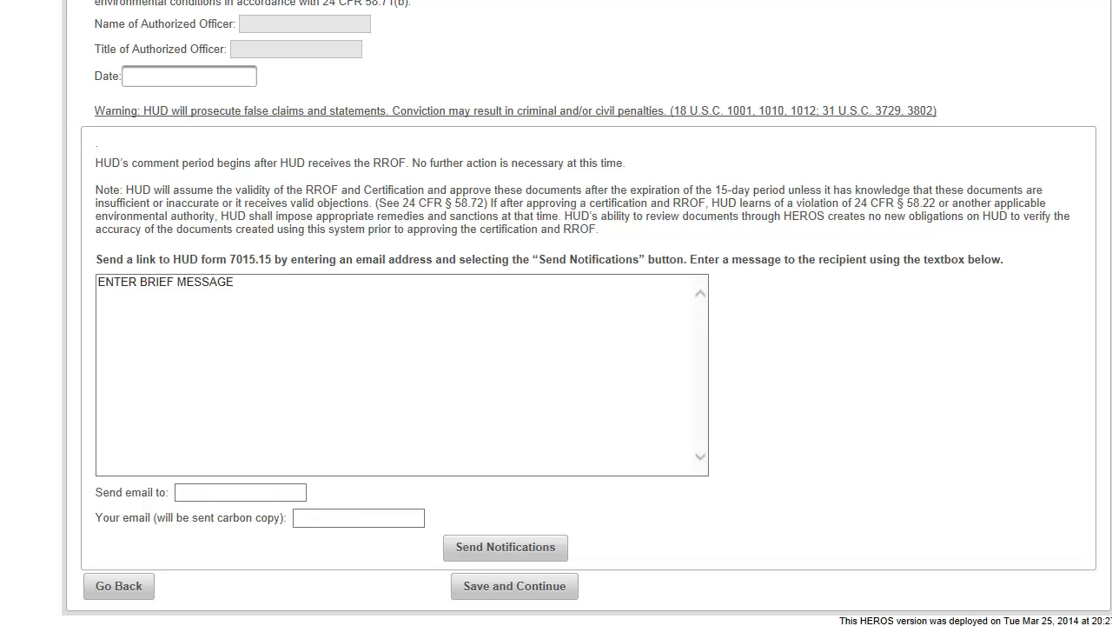
left_click(514, 584)
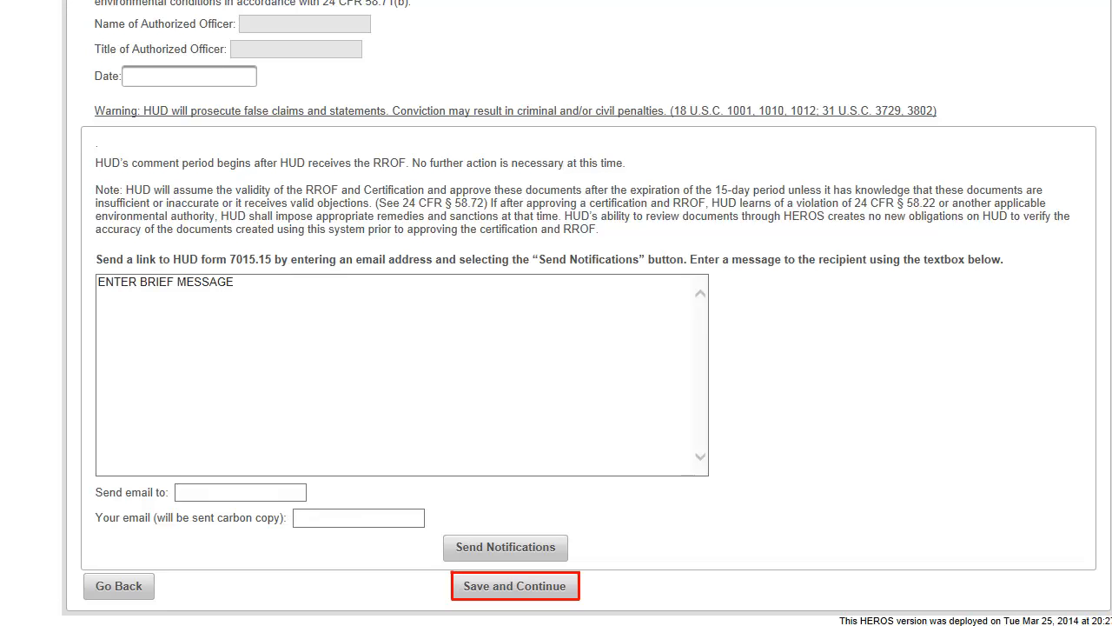
left_click(514, 585)
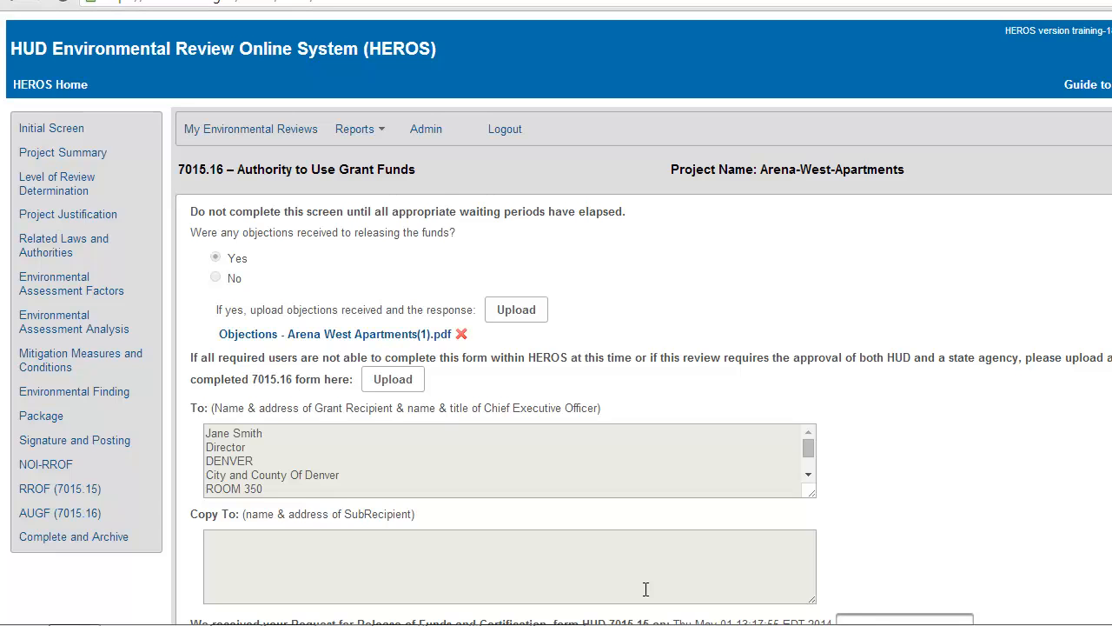
Review the 7015.16 form and continue to the Complete and Archive Review page.
left_click(59, 513)
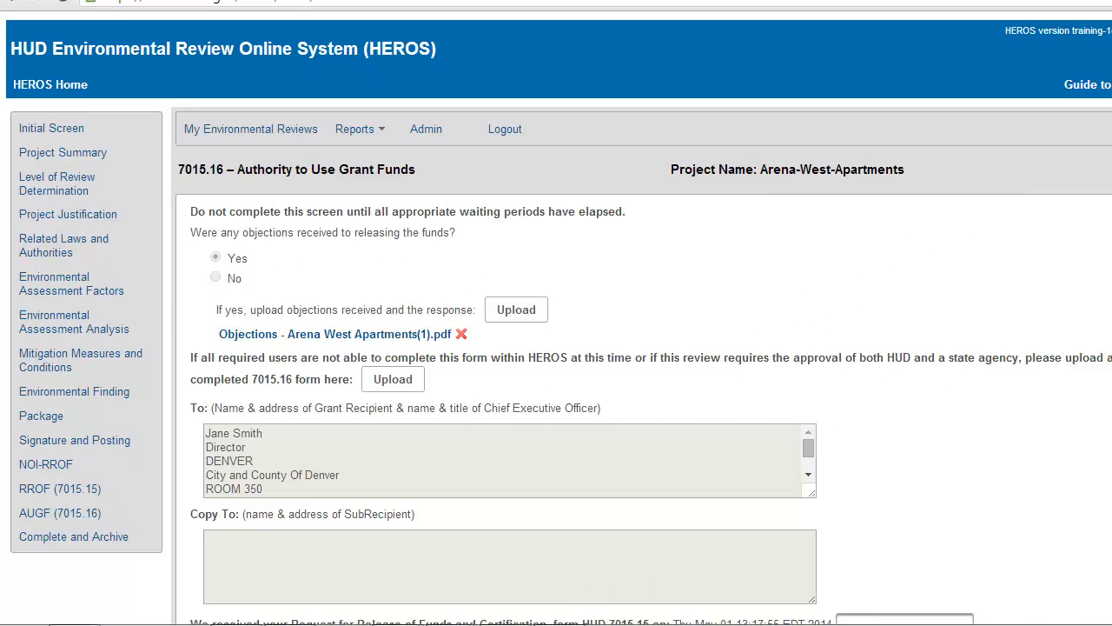
scroll("down", 3)
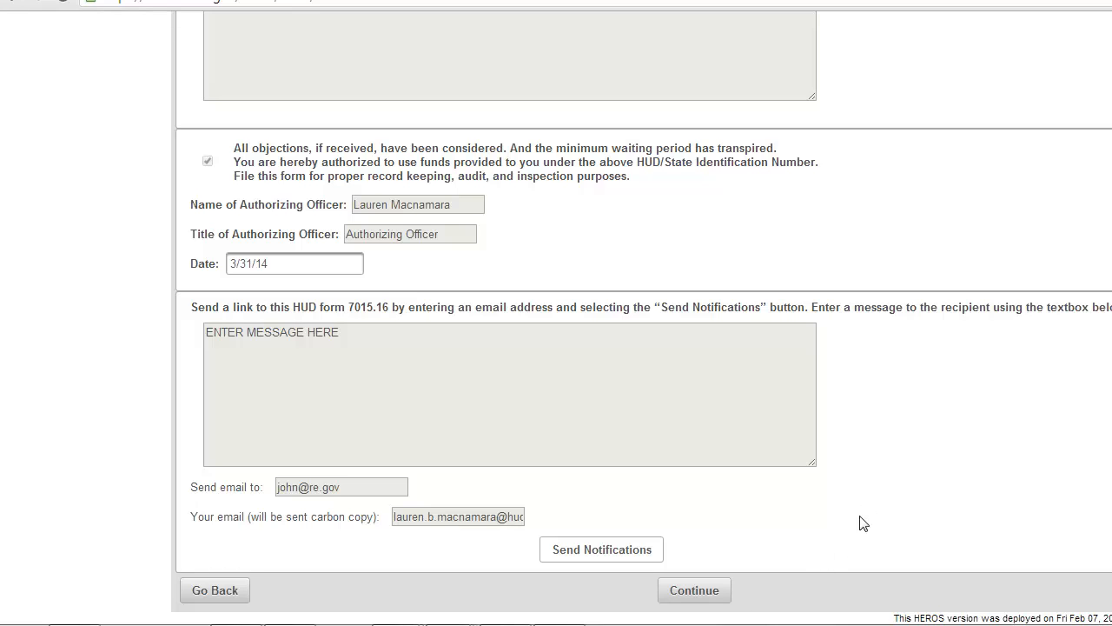
mouse_move(889, 422)
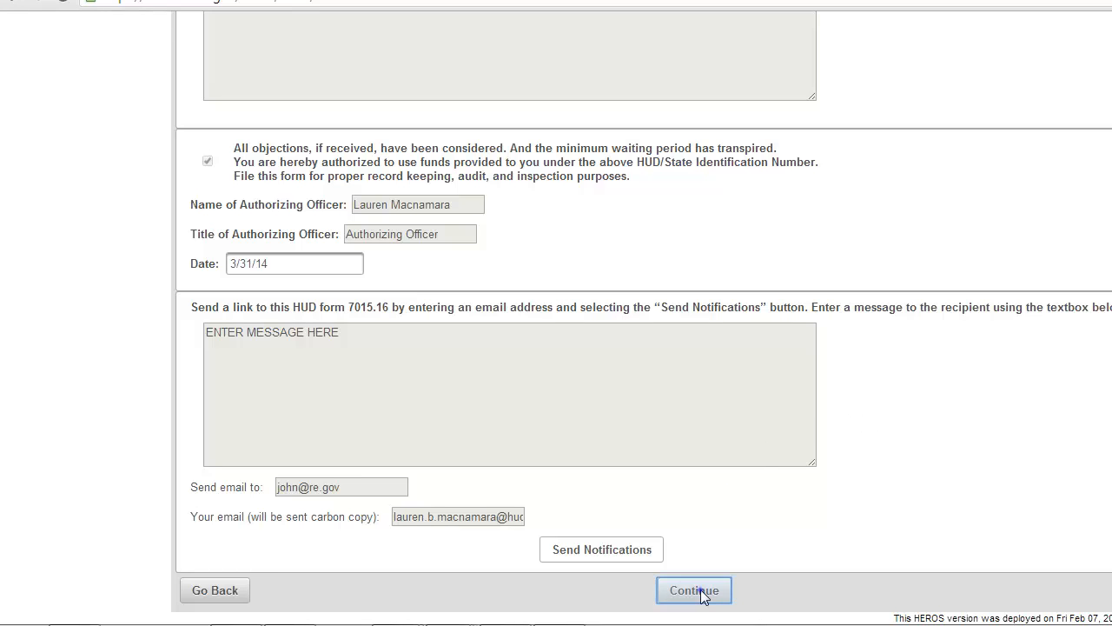
left_click(693, 590)
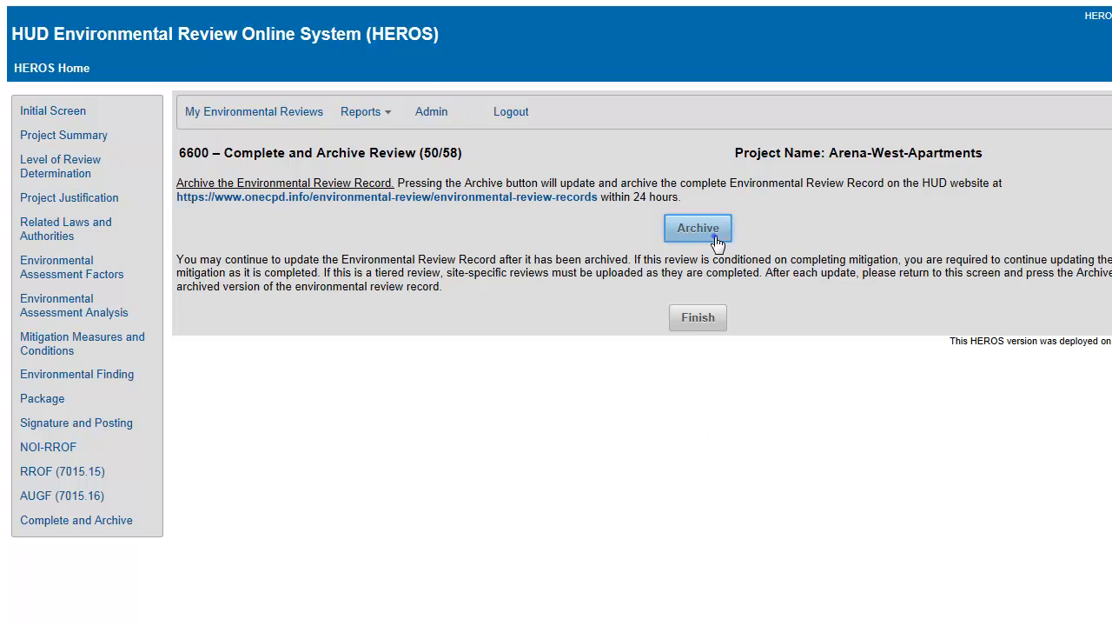
Archive and finish the Arena-West-Apartments review so it reads Completed, conditioned on mitigation.
left_click(697, 227)
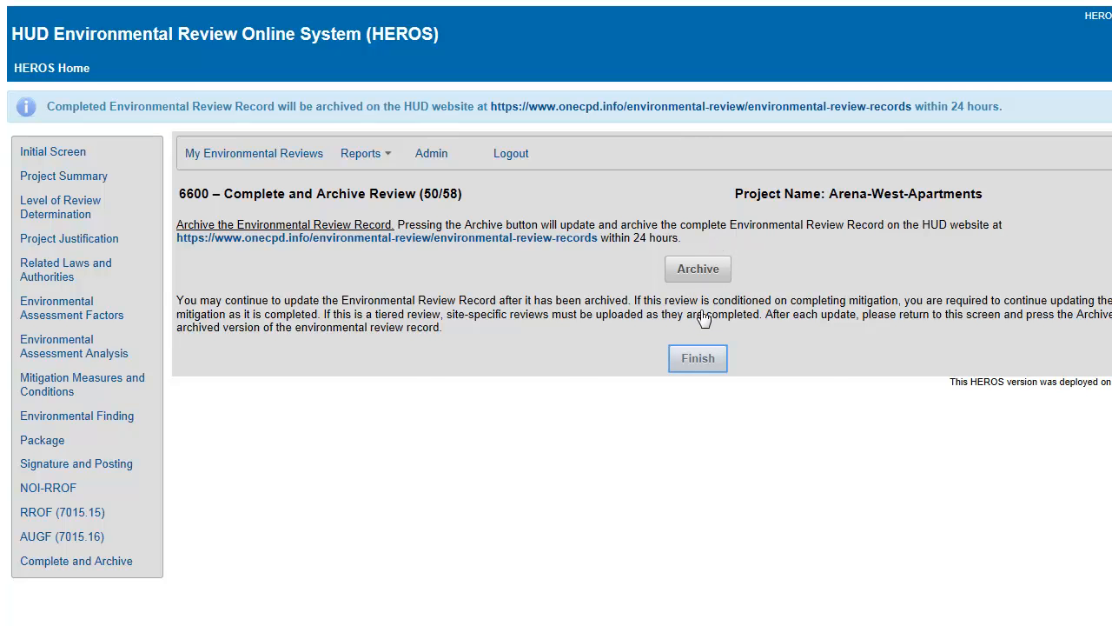
left_click(698, 357)
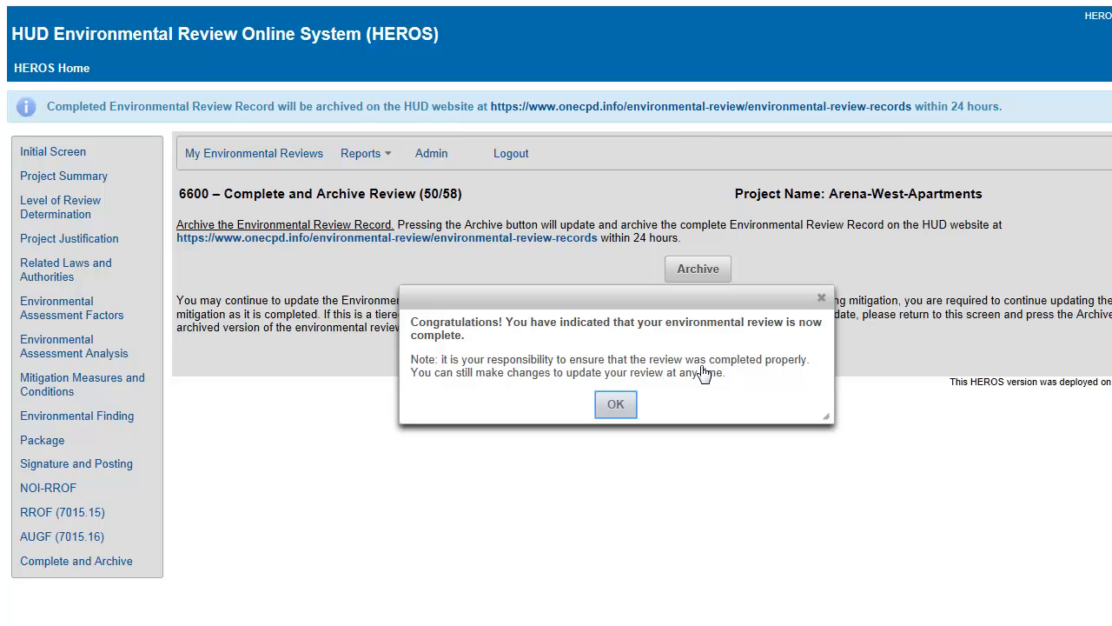
left_click(615, 404)
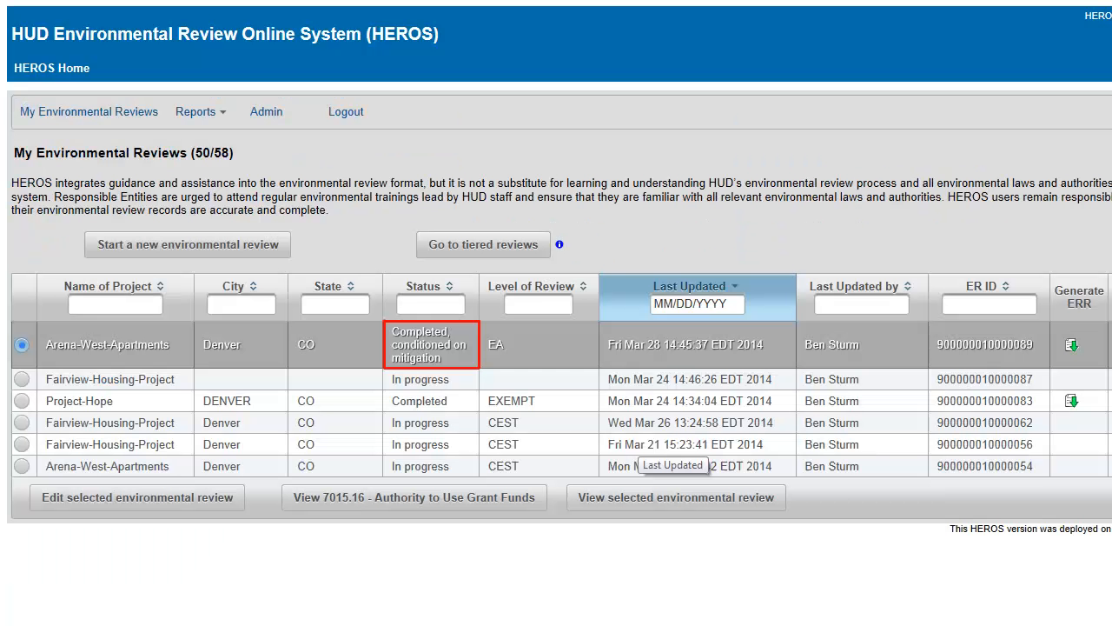